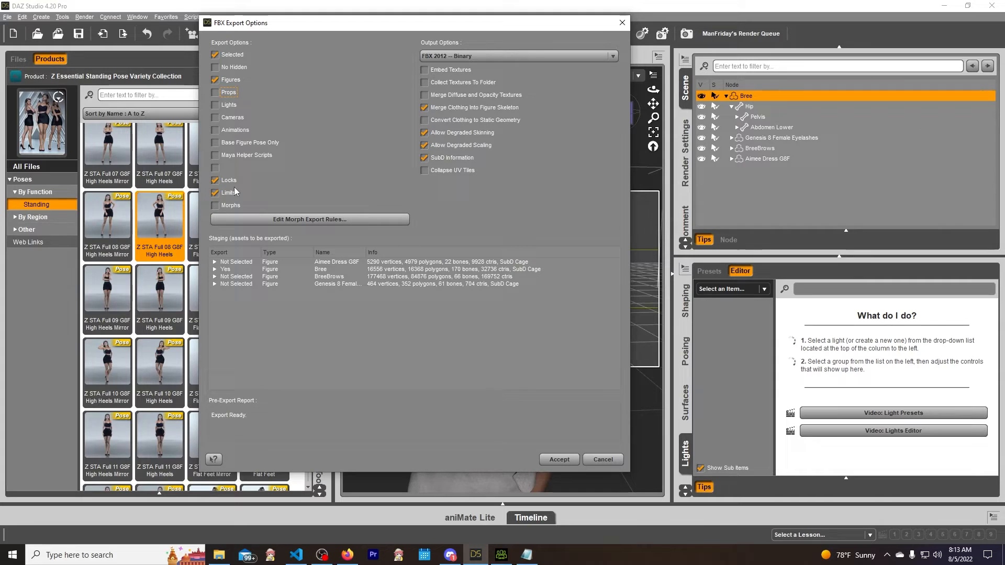
Step: Accept the FBX Export Options to write the posed figure to standing0001.fbx
left_click(558, 460)
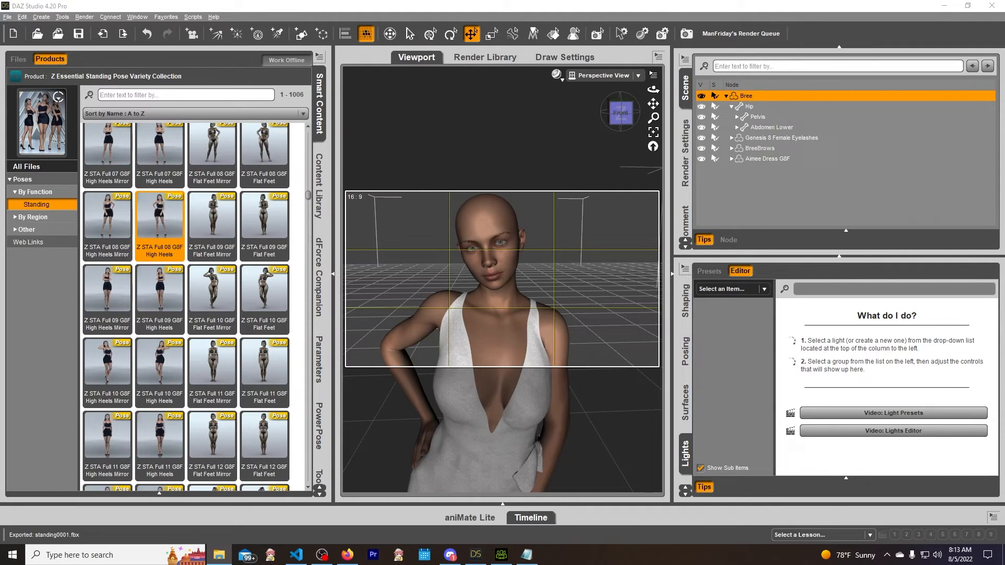